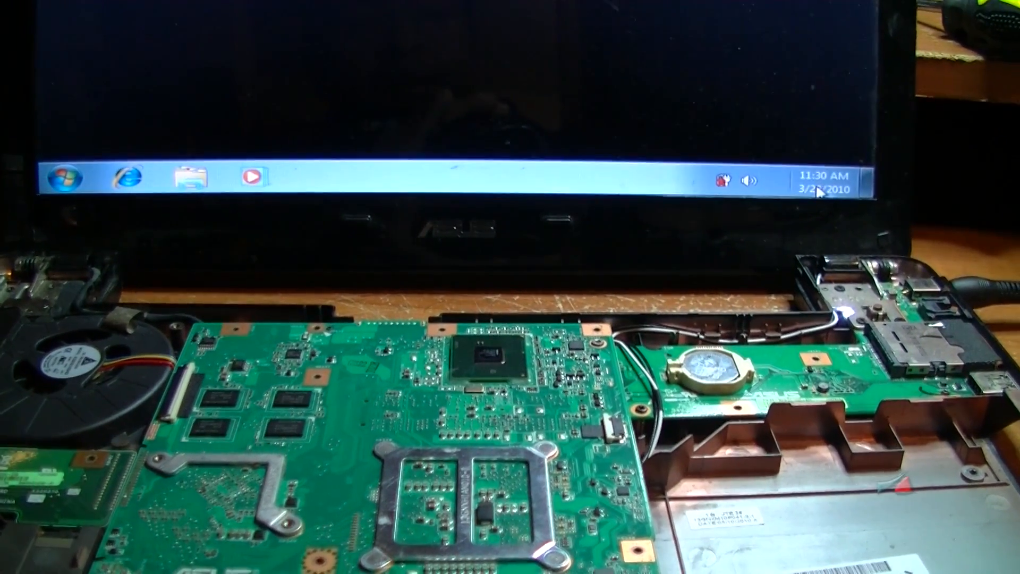
Step: Open the taskbar clock's calendar to confirm the date is March 29, 2010
click(820, 183)
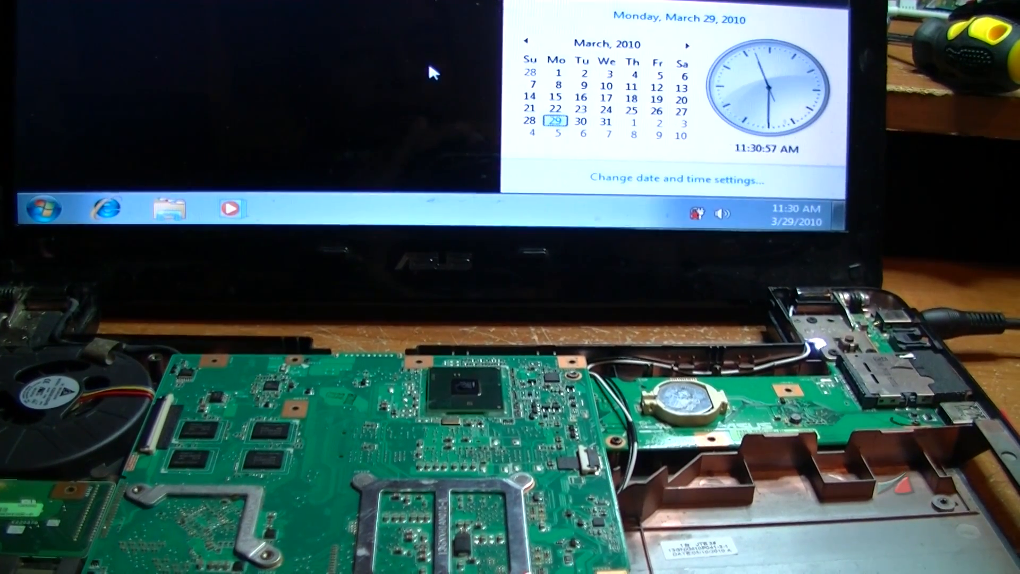
click(794, 215)
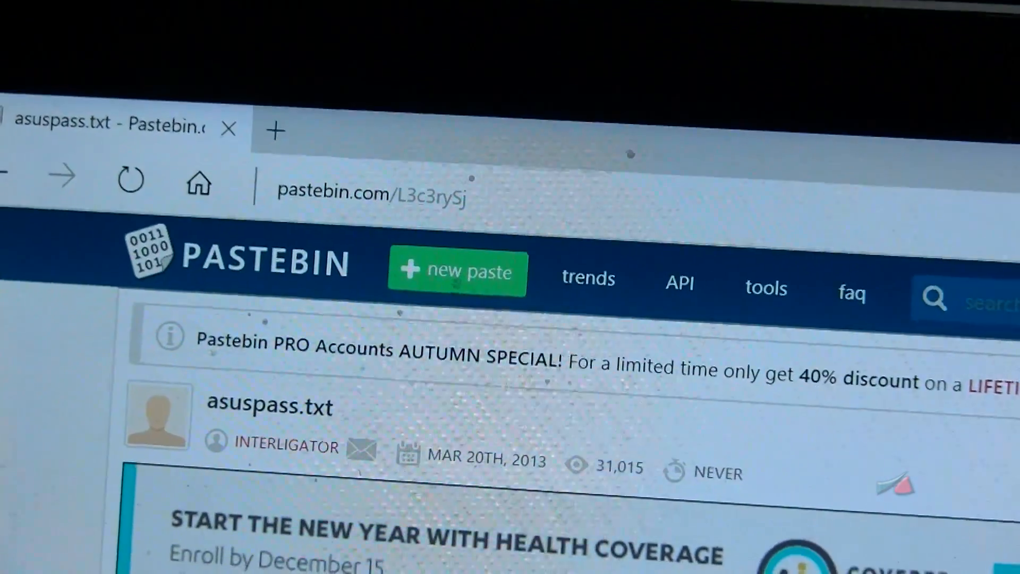
Step: Scroll the asuspass.txt paste past the header to the listing starting at 2002-01-02
scroll(down, 3)
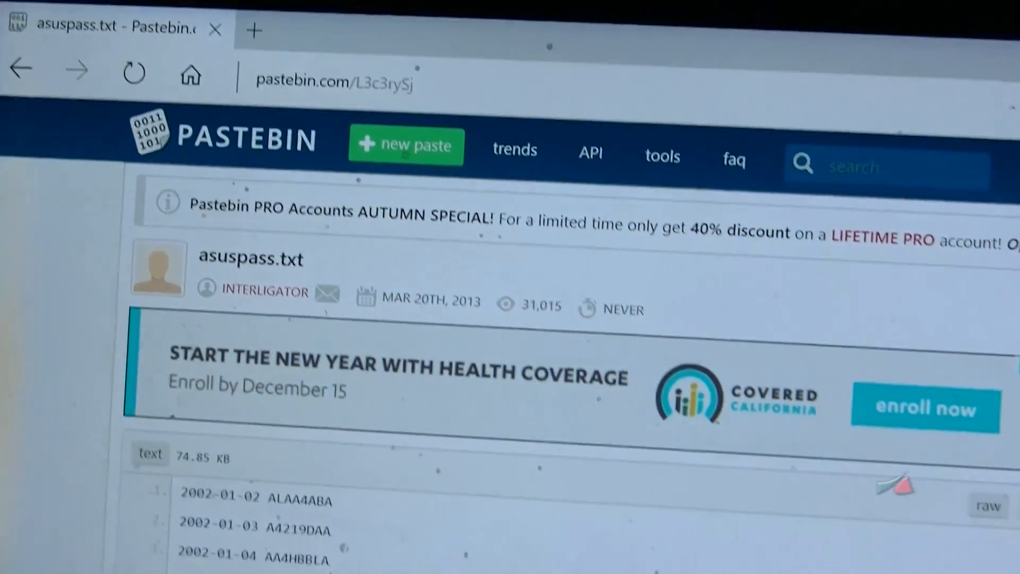
scroll(down, 3)
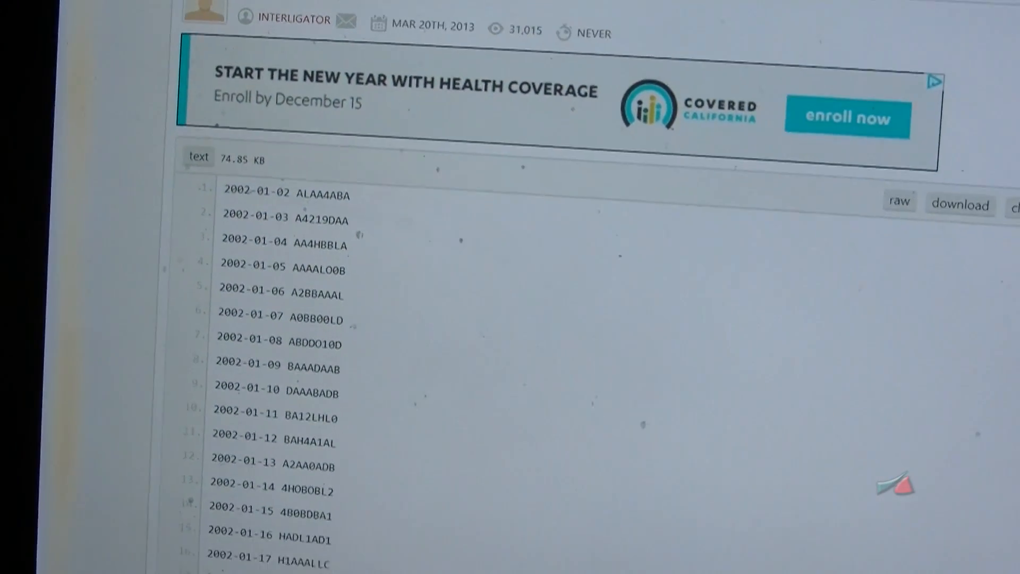
scroll(down, 3)
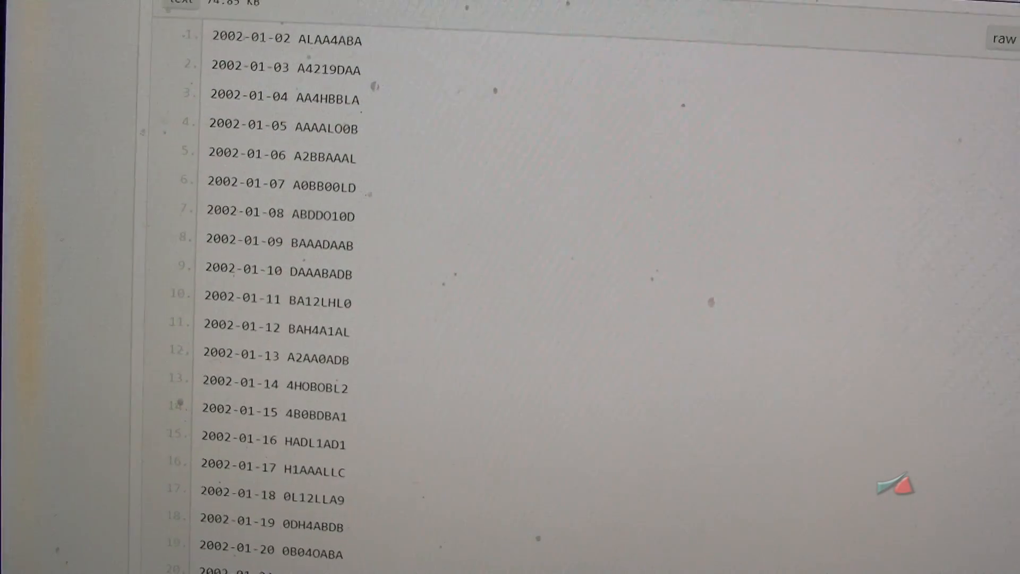
scroll(down, 3)
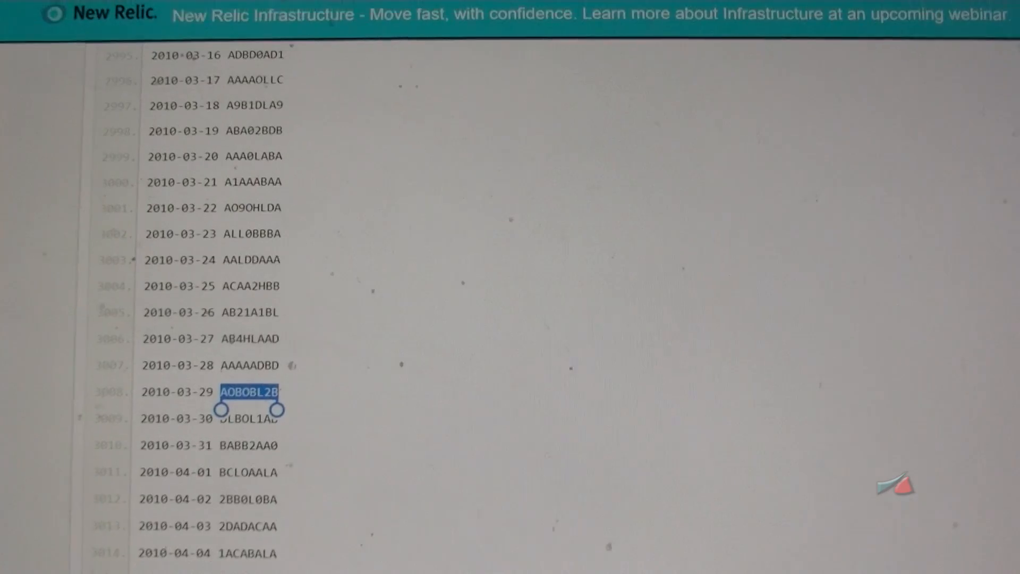
Step: Scroll to line 3008 and highlight the 2010-03-29 code AOBOL2B
scroll(down, 3)
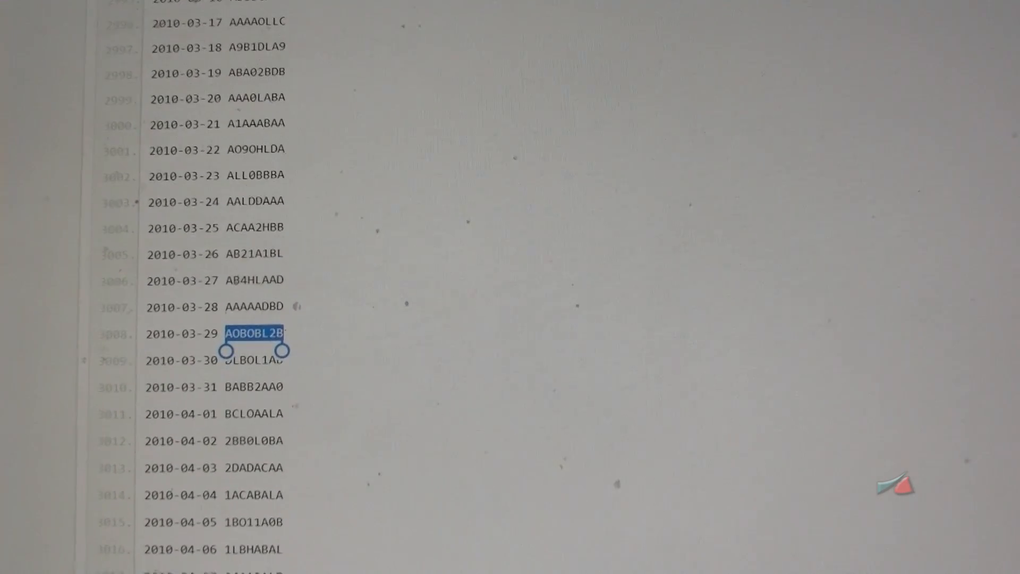
scroll(down, 3)
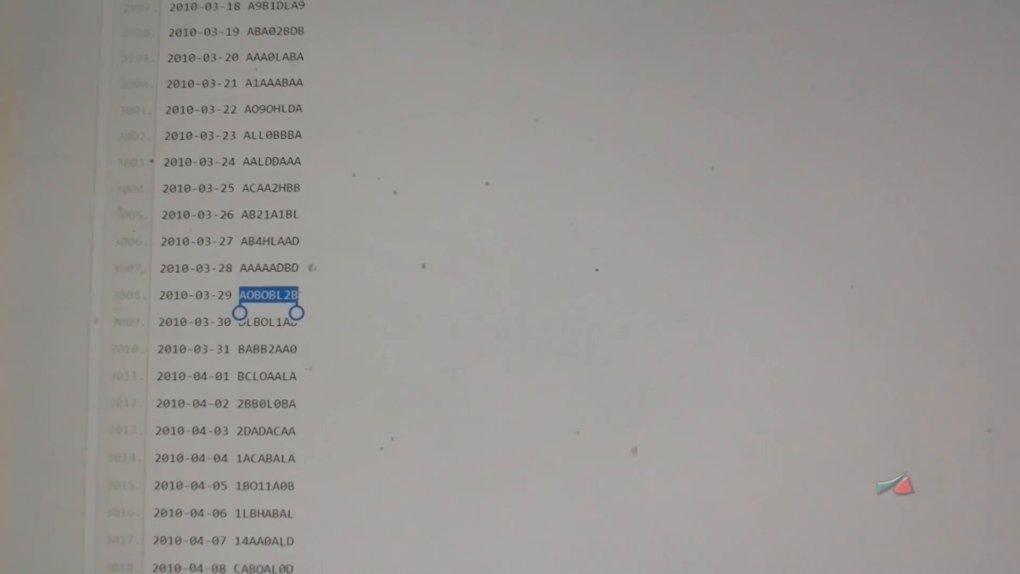